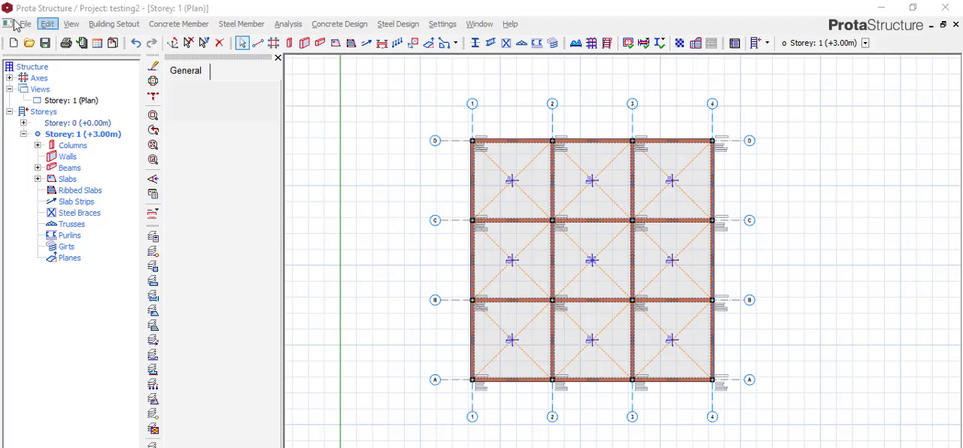
pyautogui.moveTo(244, 124)
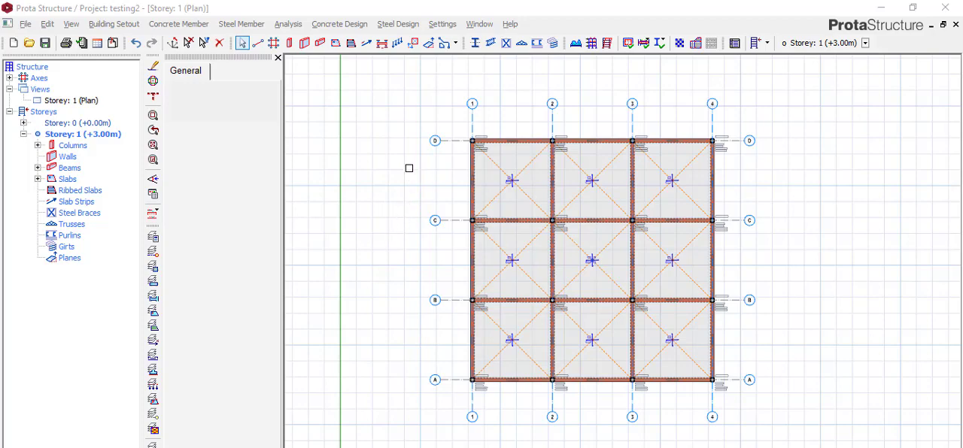
# Open File Explorer from the taskbar, showing the Documents folder
pyautogui.click(592, 260)
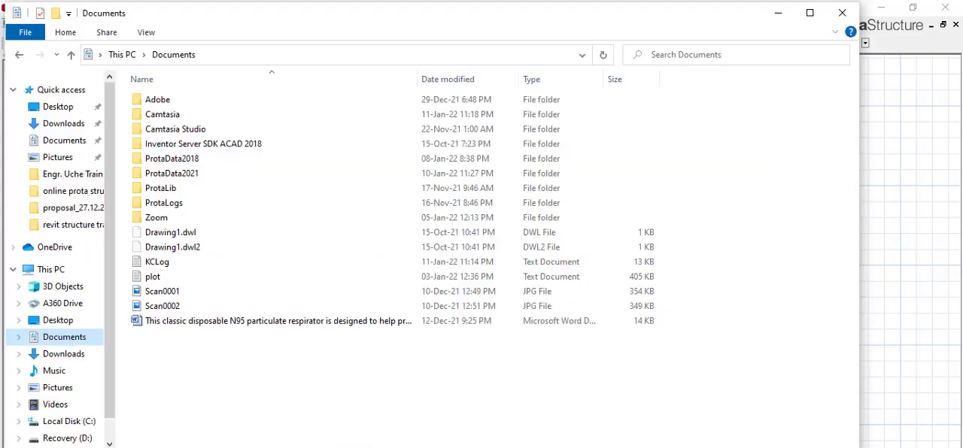
# Enter ProtaData2018 and bring up the 5-bedroom-ike folder's context menu to copy it
pyautogui.click(172, 158)
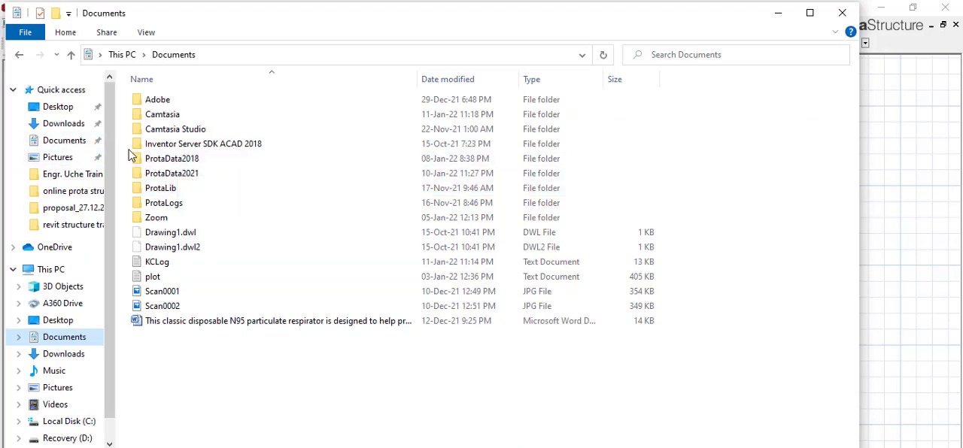
pyautogui.moveTo(184, 158)
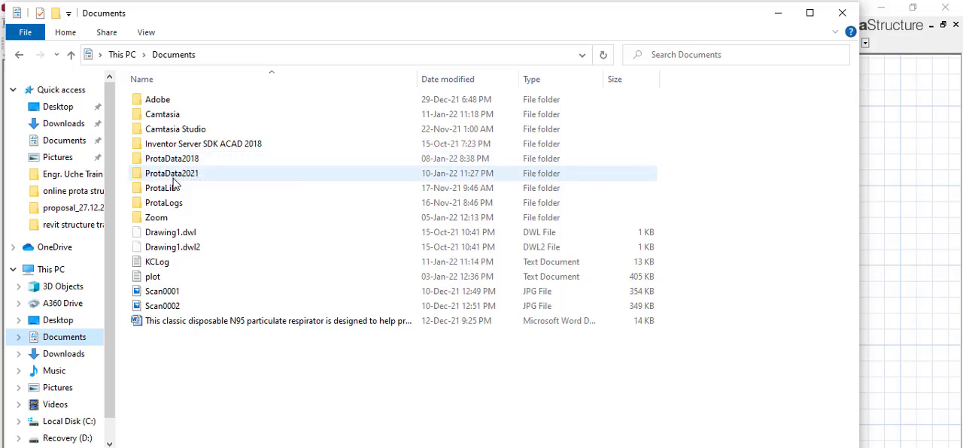
pyautogui.moveTo(237, 179)
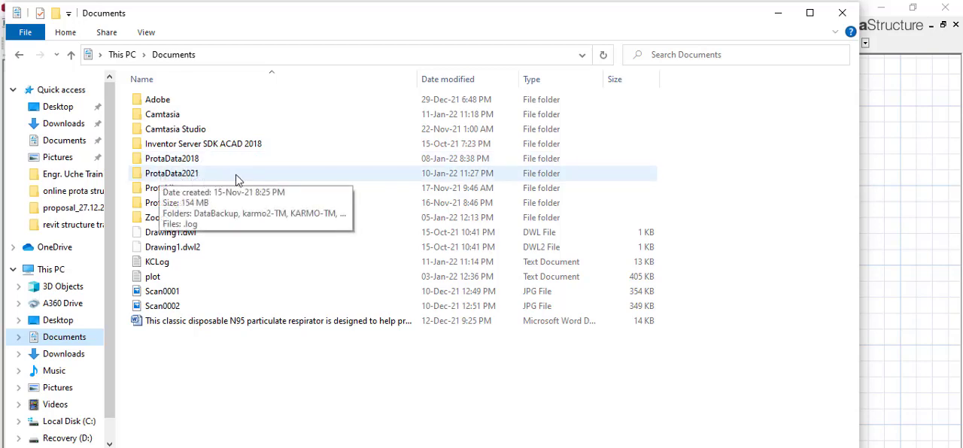
pyautogui.click(172, 158)
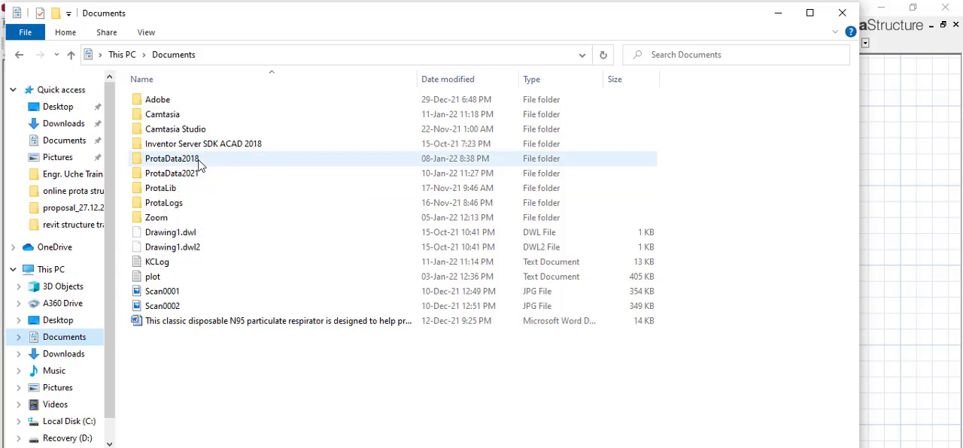
pyautogui.doubleClick(171, 159)
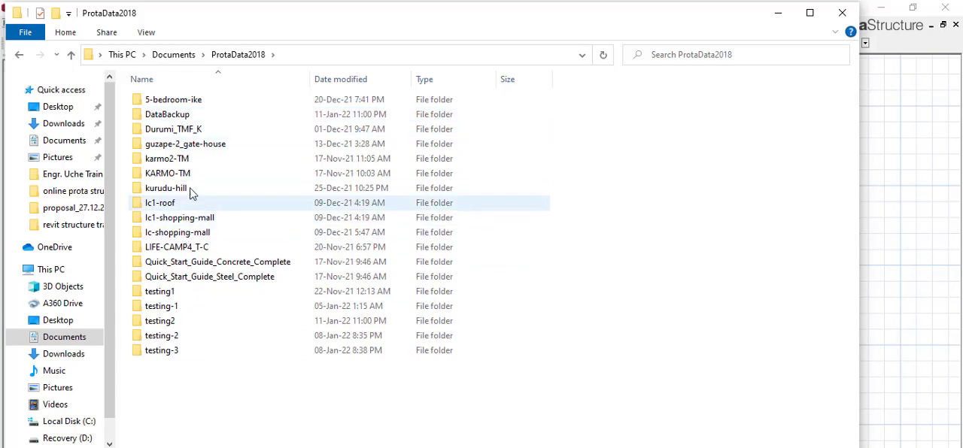
pyautogui.click(173, 100)
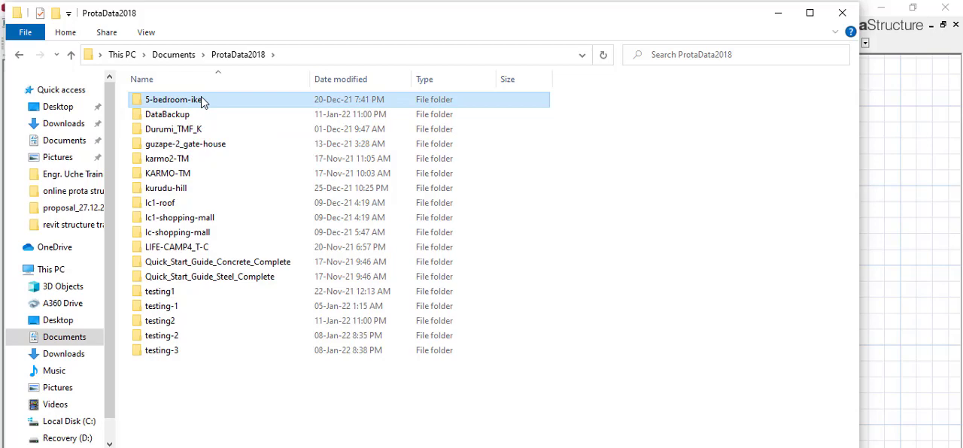
pyautogui.rightClick(173, 100)
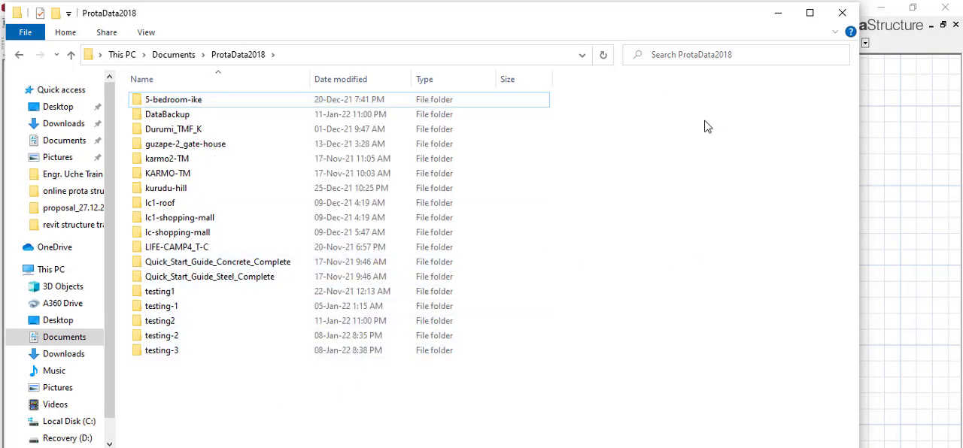
pyautogui.moveTo(252, 42)
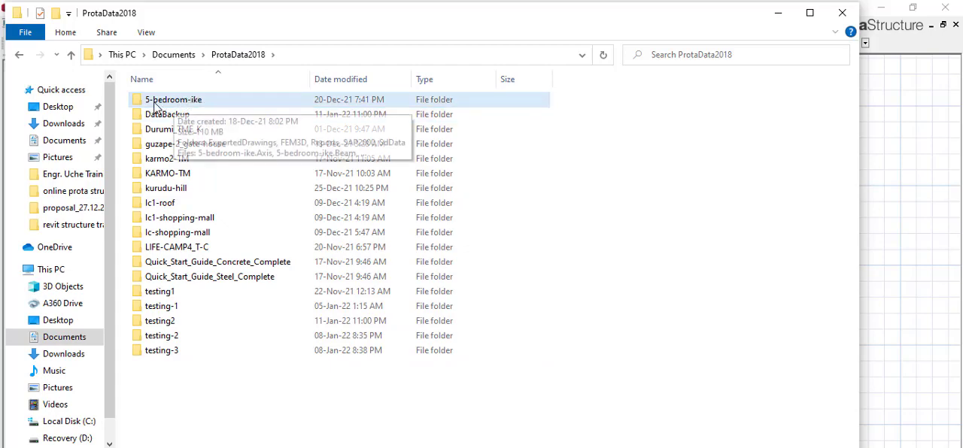
pyautogui.moveTo(175, 102)
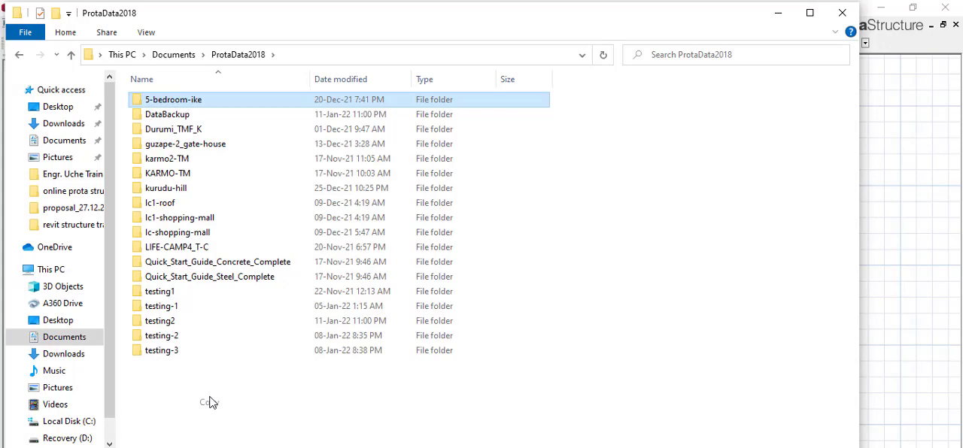
pyautogui.moveTo(797, 28)
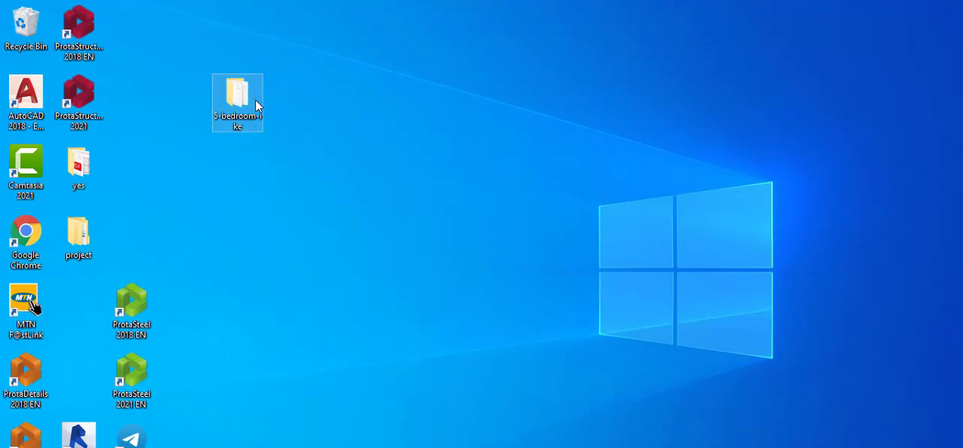
pyautogui.moveTo(243, 100)
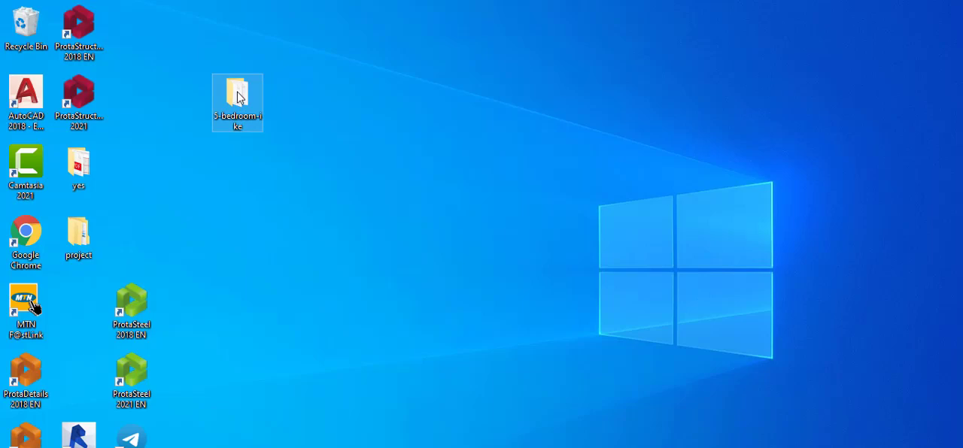
# Add the desktop 5-bedroom-ike folder to the archive 5-bedroom-ike.rar
pyautogui.rightClick(237, 101)
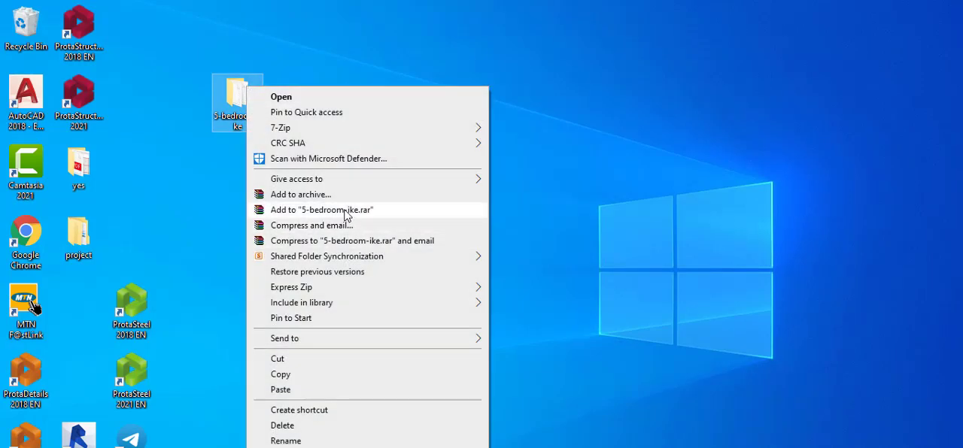
pyautogui.click(346, 213)
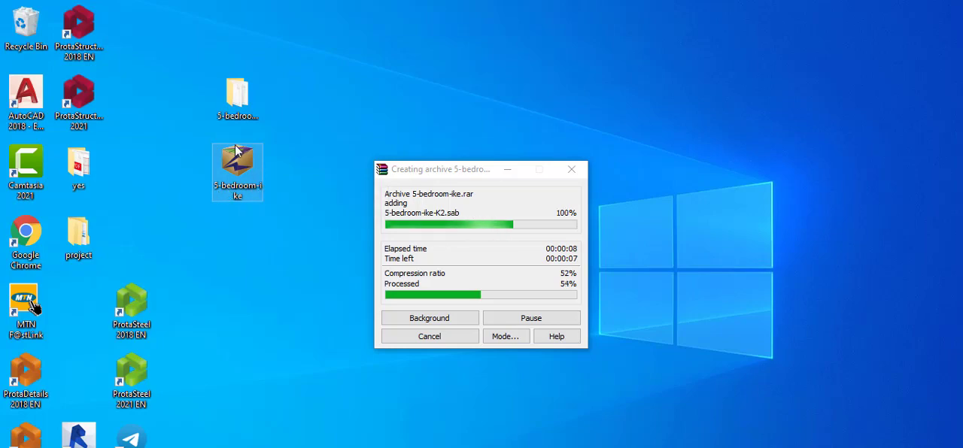
pyautogui.moveTo(237, 169)
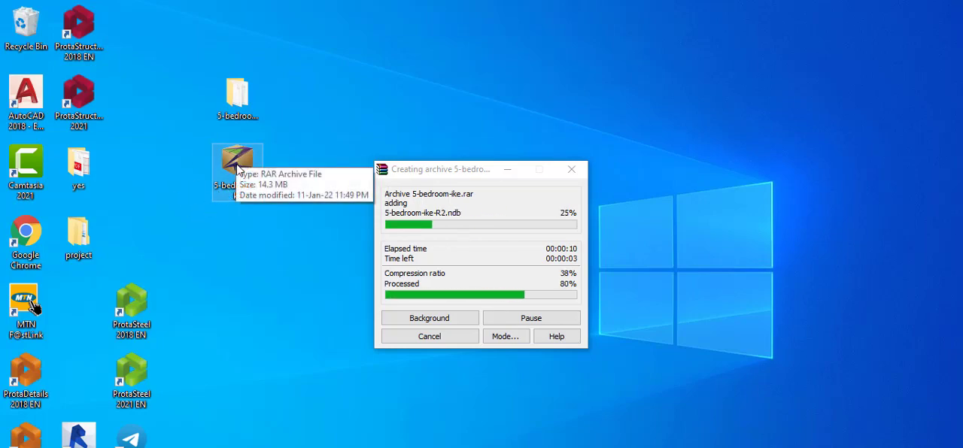
pyautogui.moveTo(236, 135)
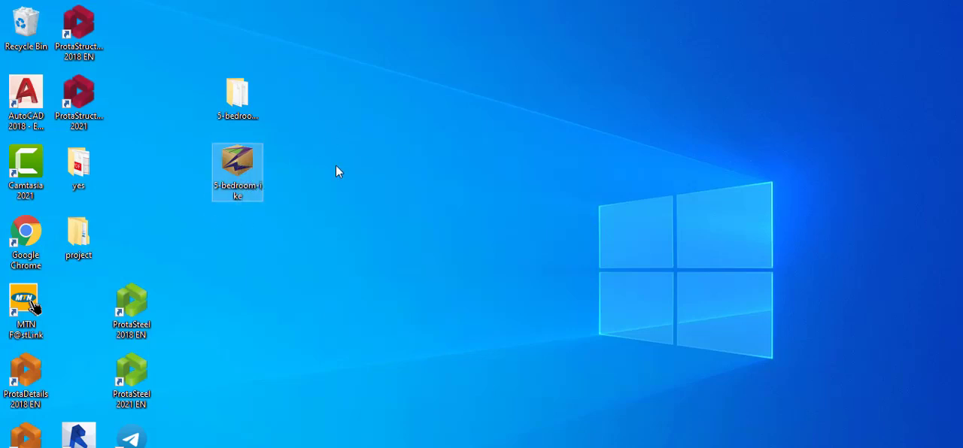
pyautogui.moveTo(258, 145)
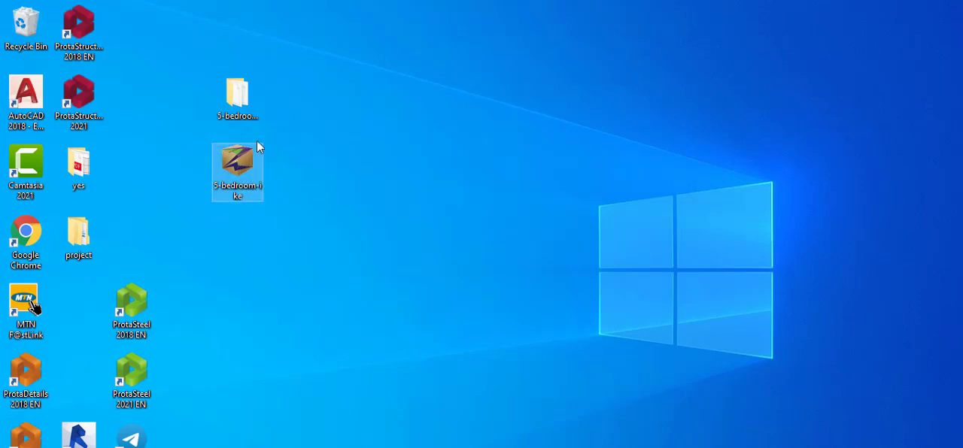
pyautogui.moveTo(249, 164)
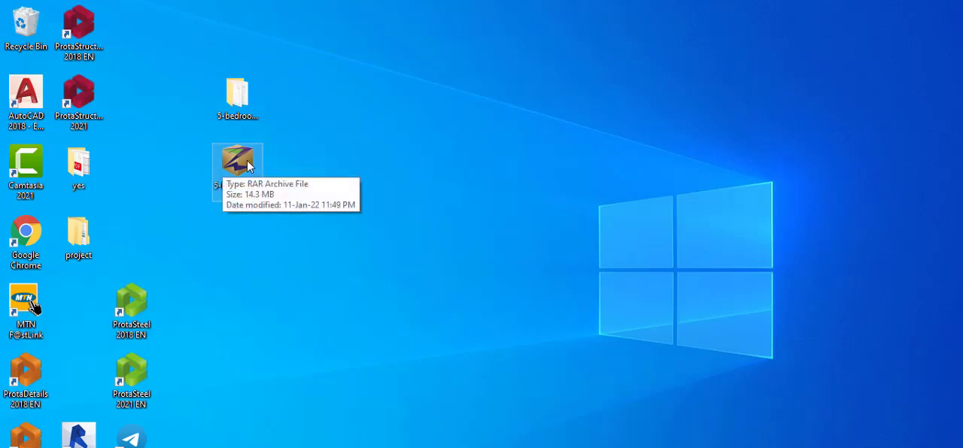
pyautogui.moveTo(255, 160)
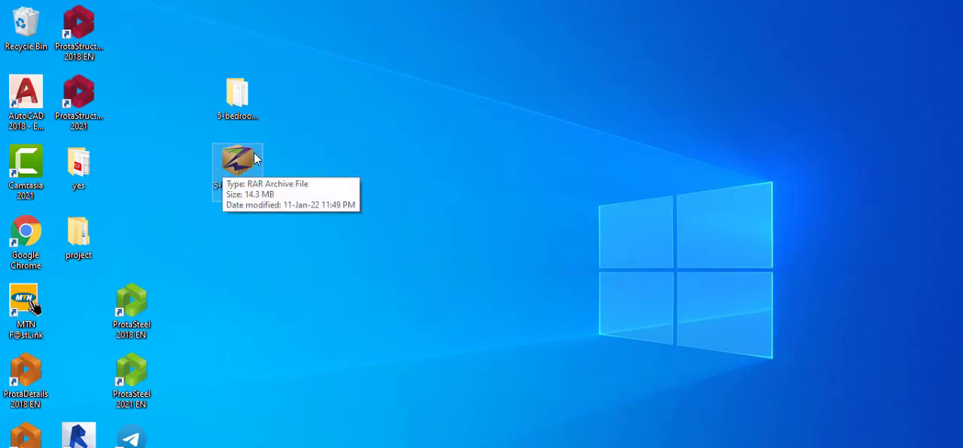
pyautogui.moveTo(237, 98)
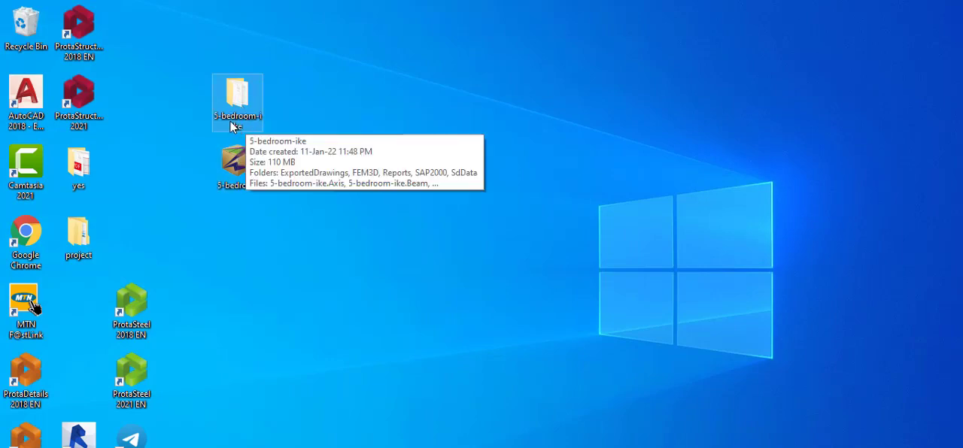
pyautogui.moveTo(256, 140)
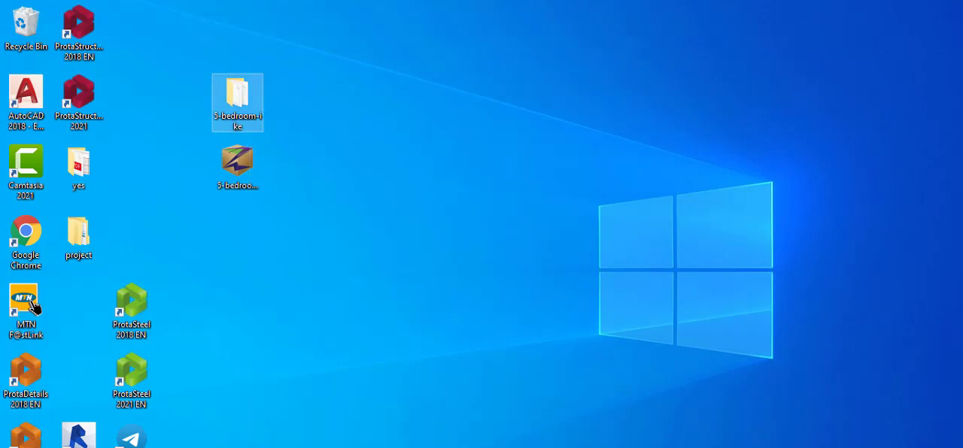
pyautogui.moveTo(269, 138)
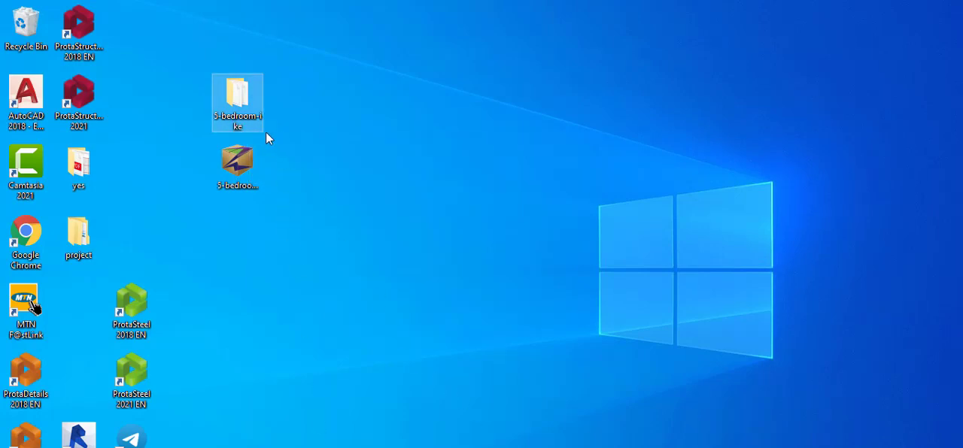
pyautogui.rightClick(237, 102)
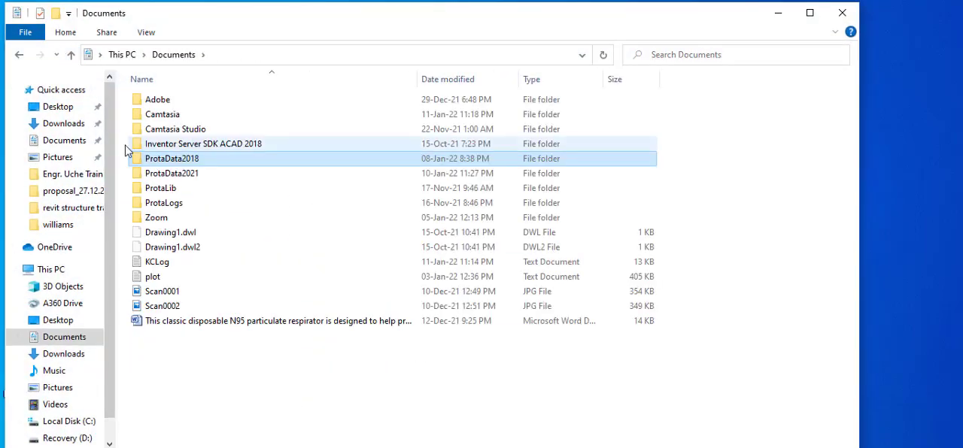
pyautogui.moveTo(171, 158)
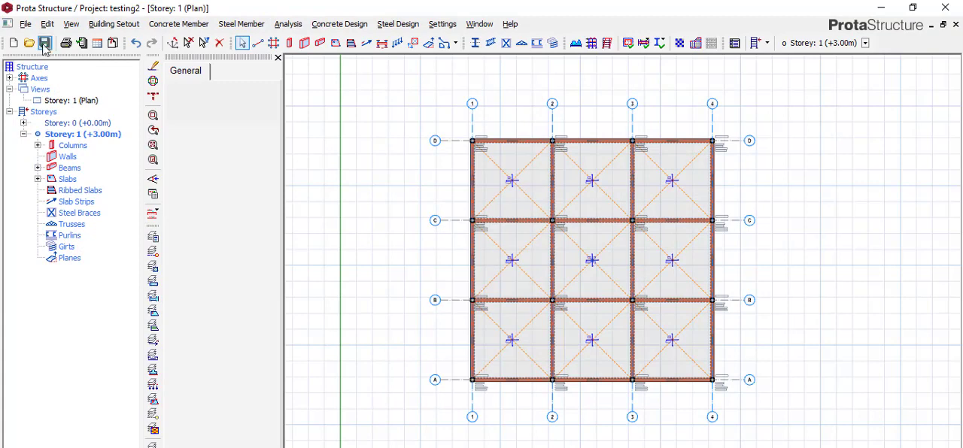
pyautogui.moveTo(286, 175)
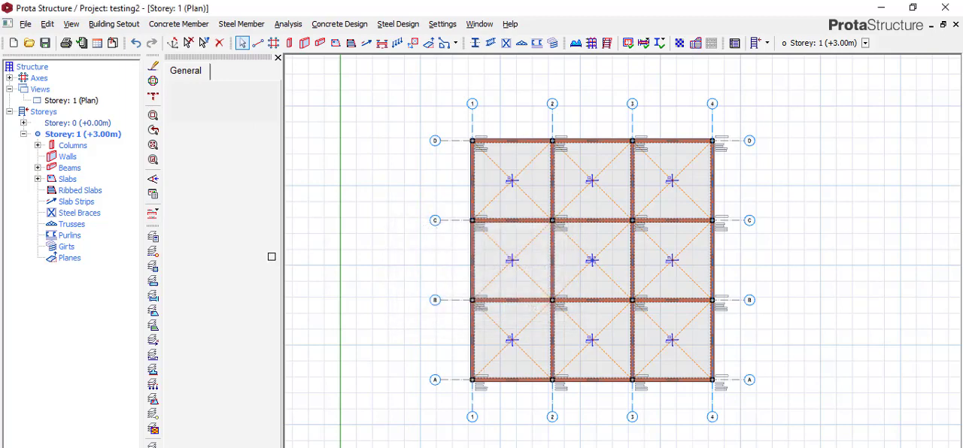
pyautogui.moveTo(316, 254)
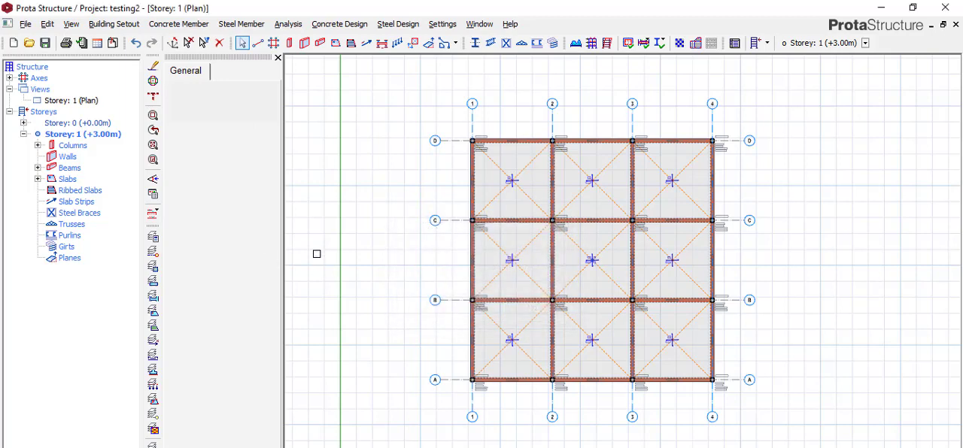
pyautogui.moveTo(317, 255)
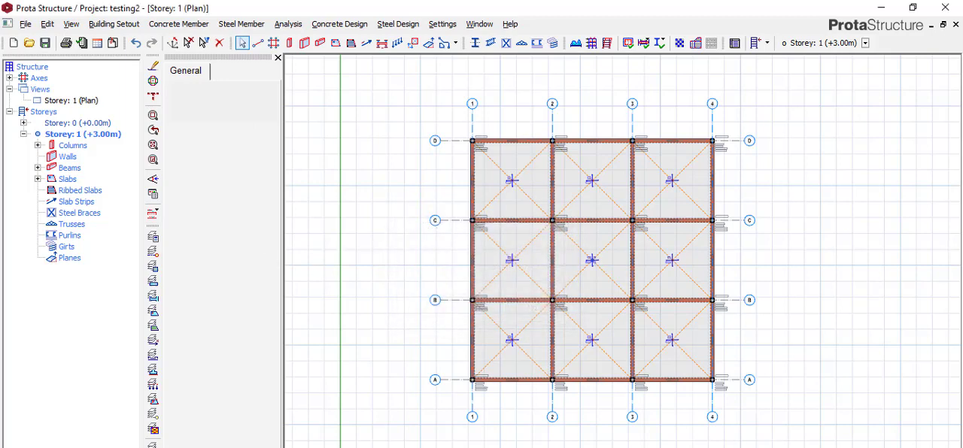
pyautogui.click(29, 42)
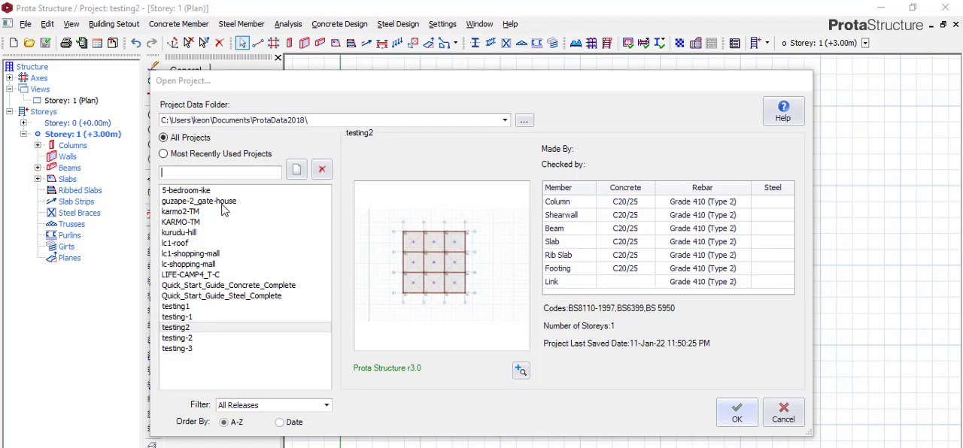
pyautogui.moveTo(219, 195)
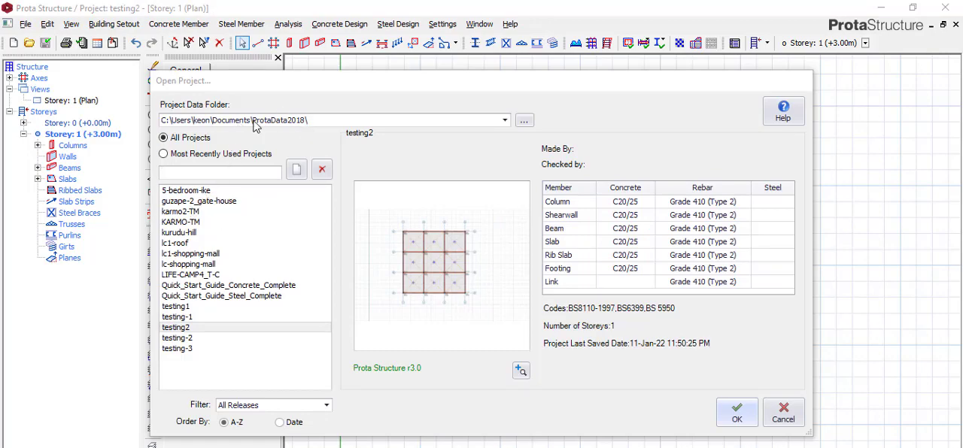
pyautogui.moveTo(309, 128)
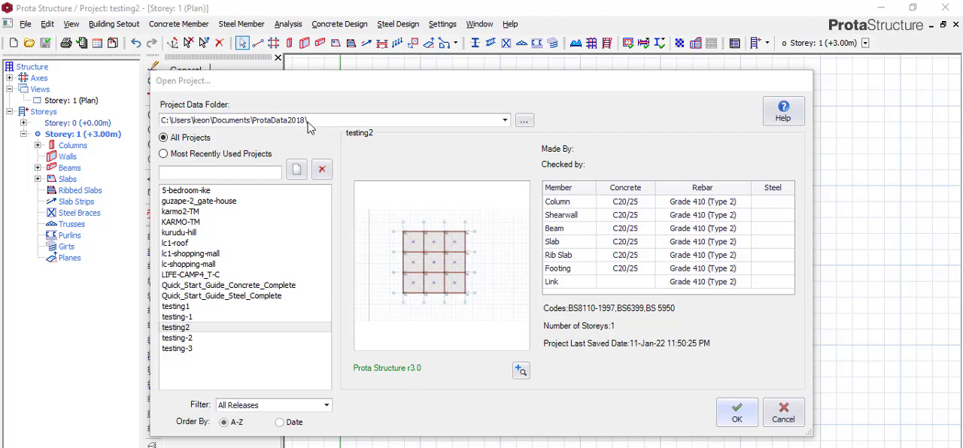
pyautogui.moveTo(502, 130)
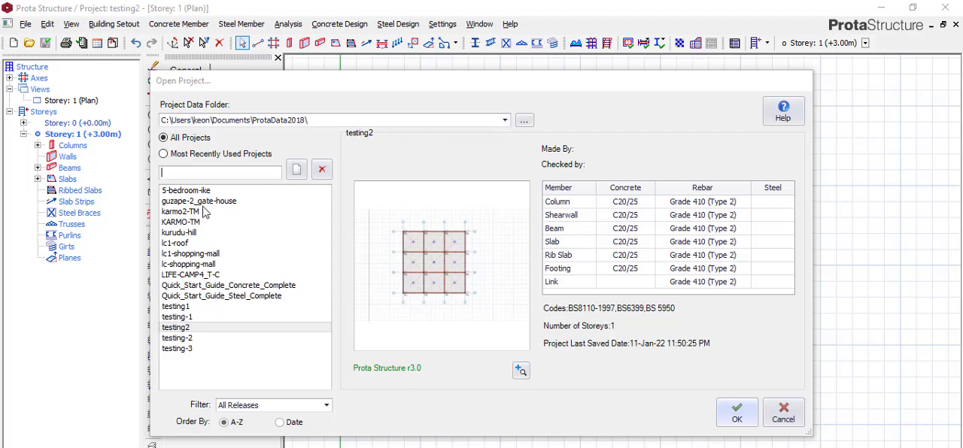
# Select 5-bedroom-ike in the Open Project list to preview its three-storey layout
pyautogui.click(185, 190)
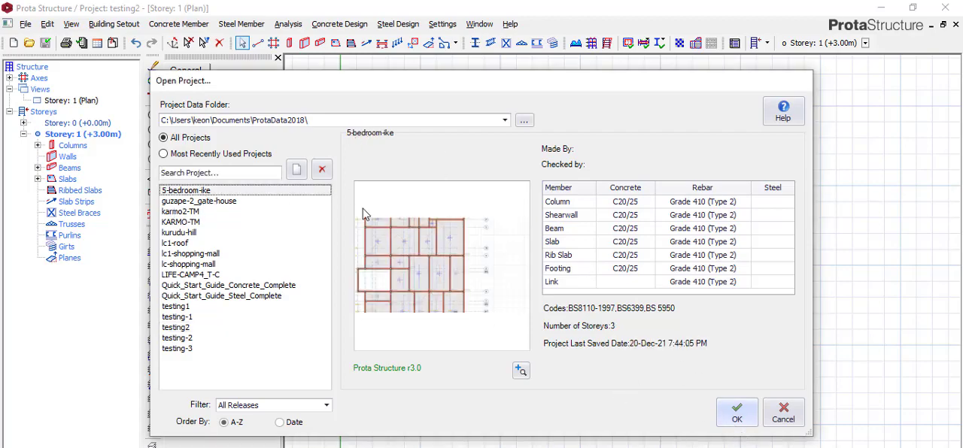
pyautogui.moveTo(218, 241)
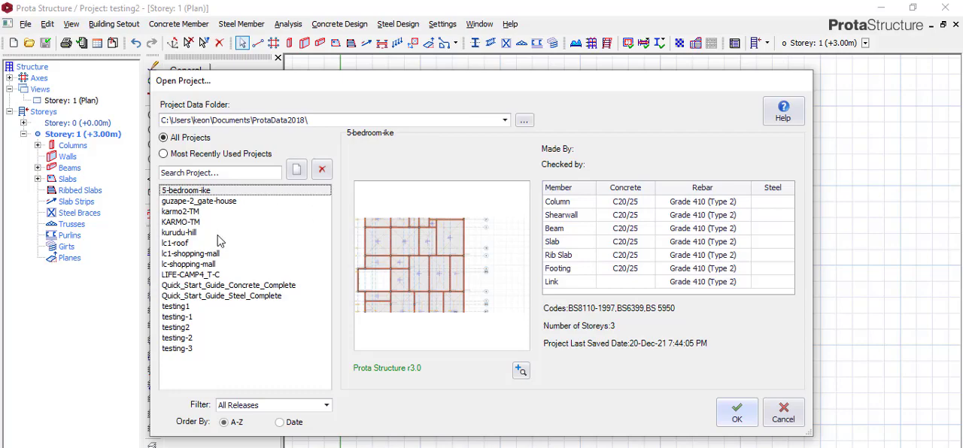
pyautogui.moveTo(237, 203)
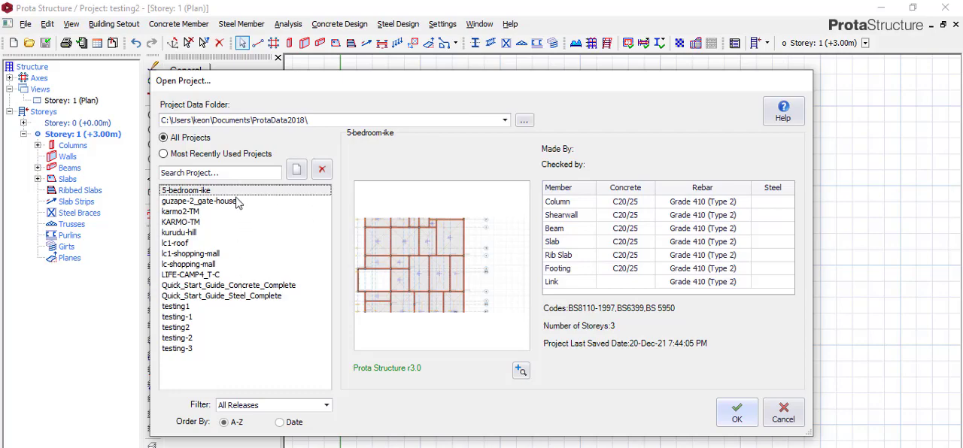
pyautogui.moveTo(239, 227)
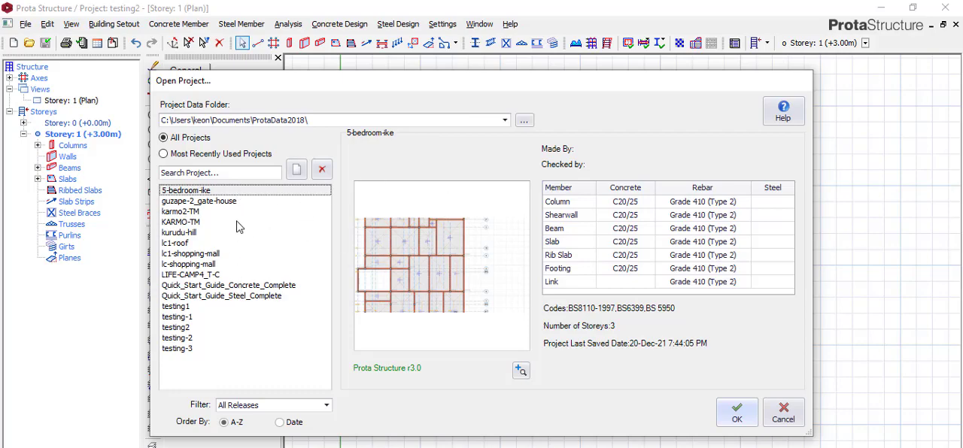
pyautogui.moveTo(271, 208)
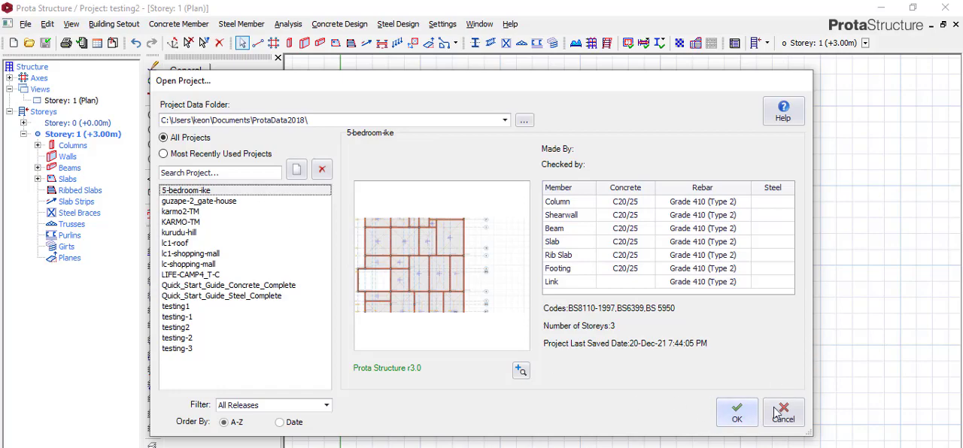
pyautogui.moveTo(319, 271)
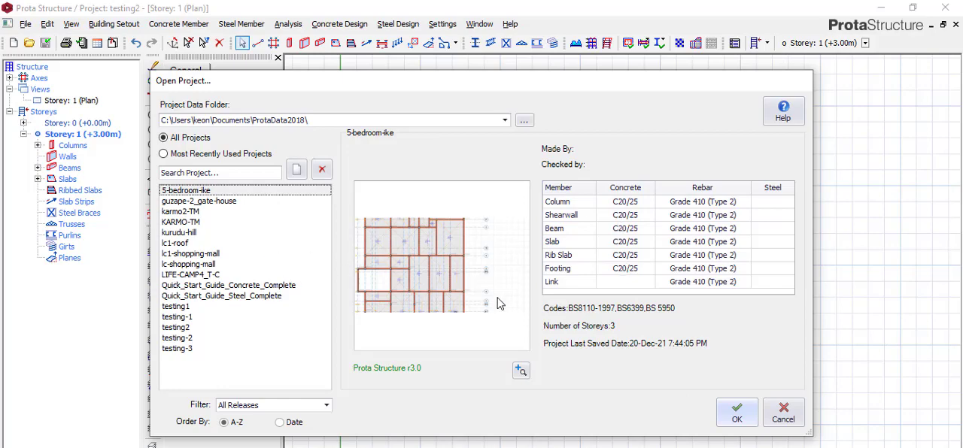
pyautogui.moveTo(352, 299)
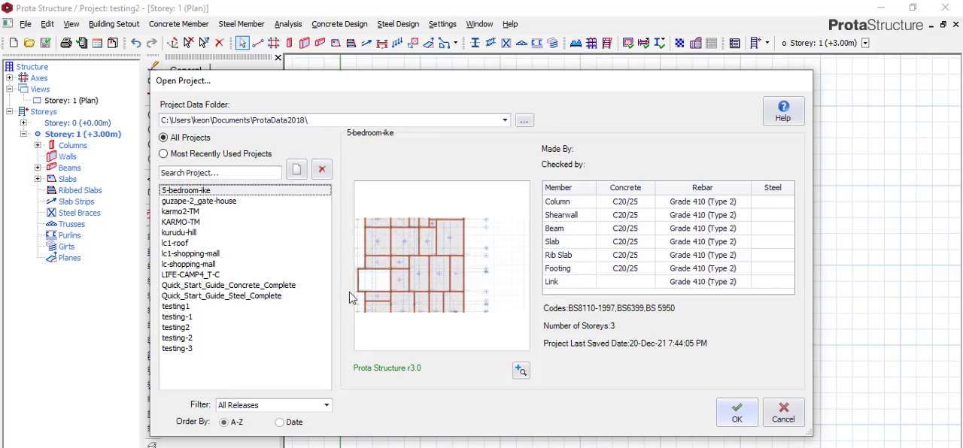